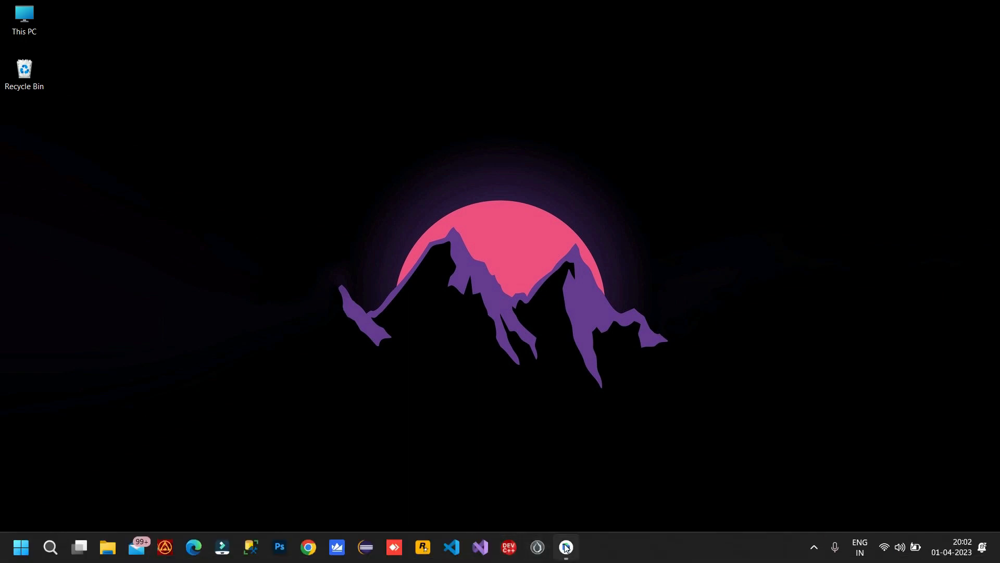
Step: Bring Android Studio with the LearnGuru project and ToastActivity.java to the front
click(564, 547)
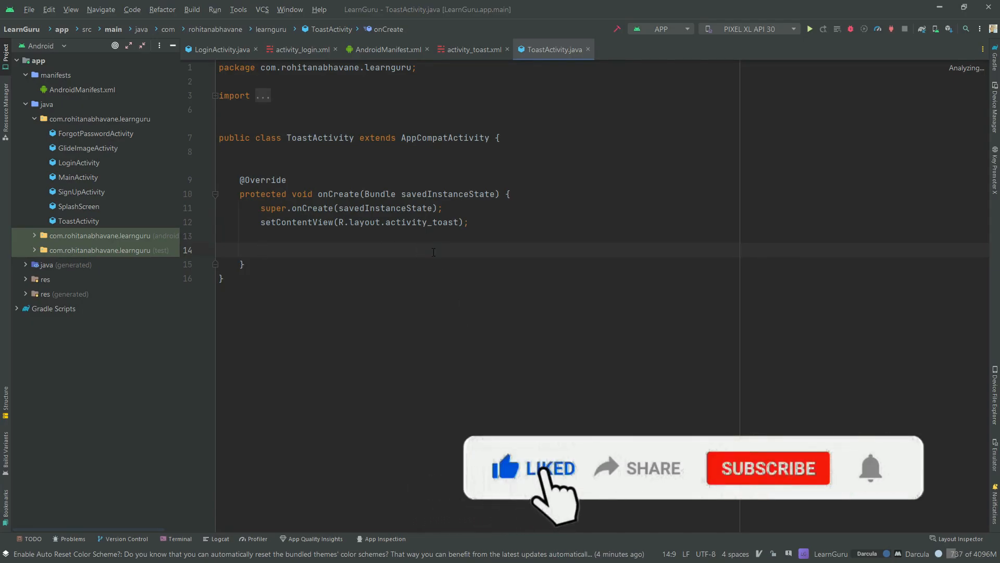
Step: Add Toast.makeText(this, "Hello Android Mate !", Toast.LENGTH_LONG).show() in onCreate and run the app on the Xiaomi phone
text(Toa)
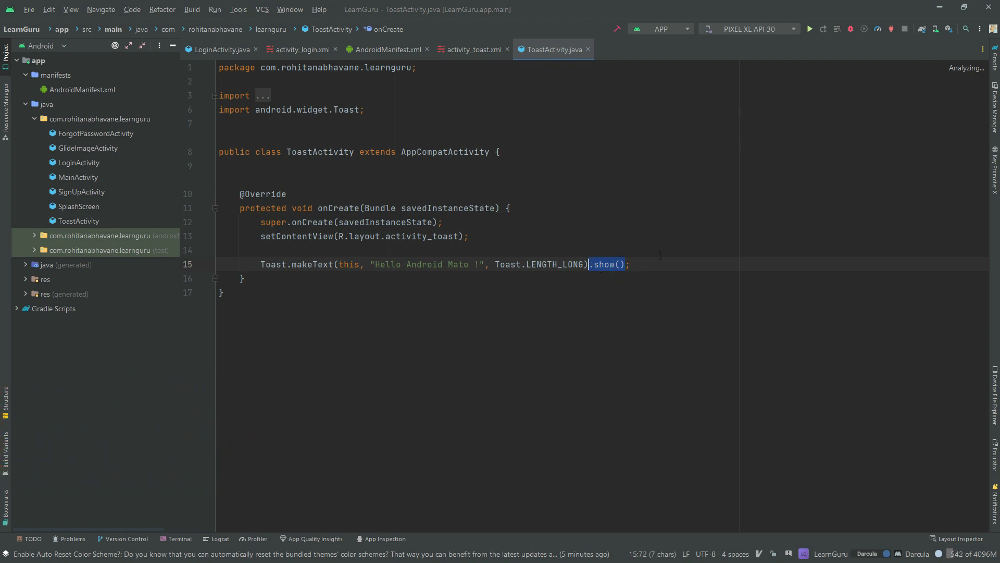
click(809, 29)
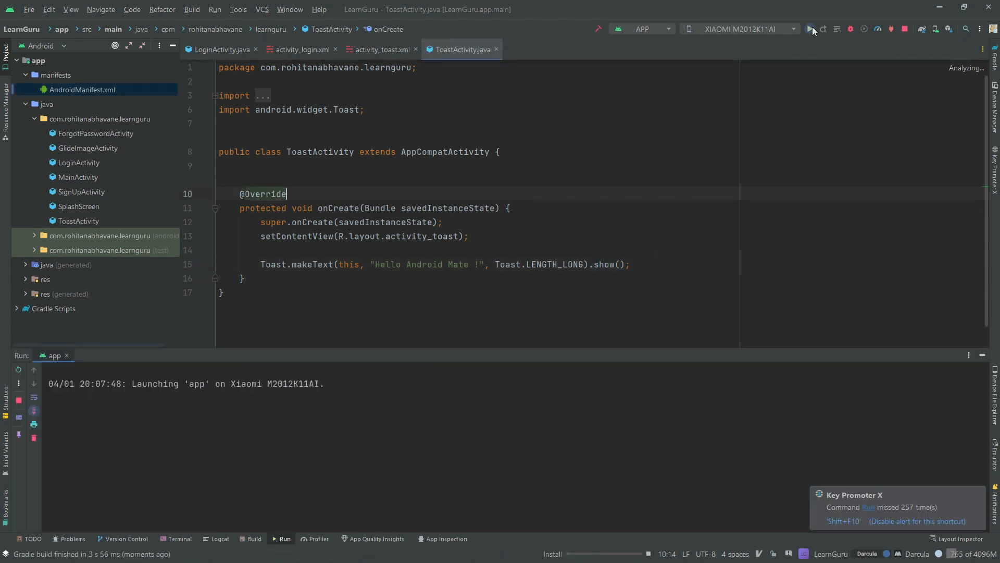
click(810, 29)
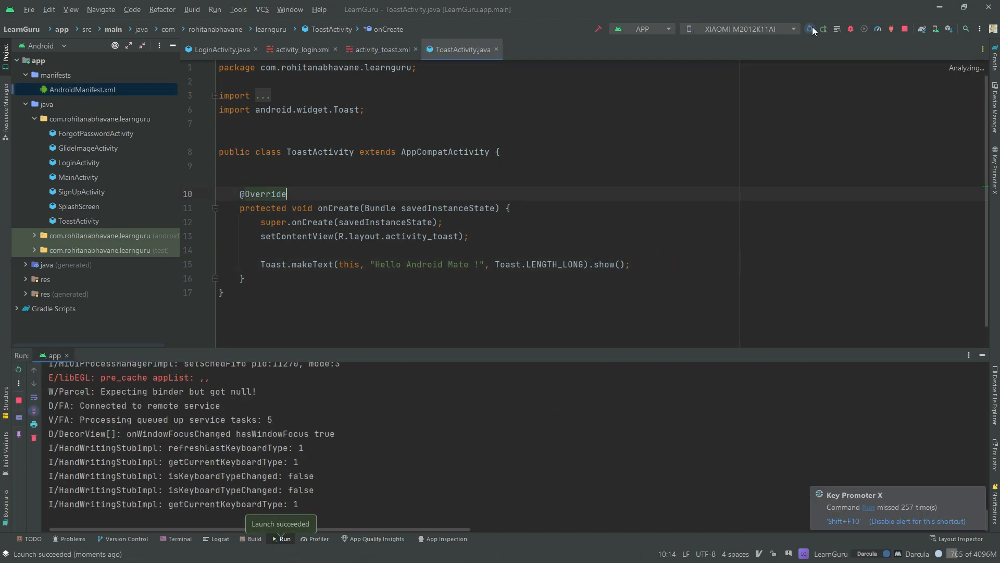